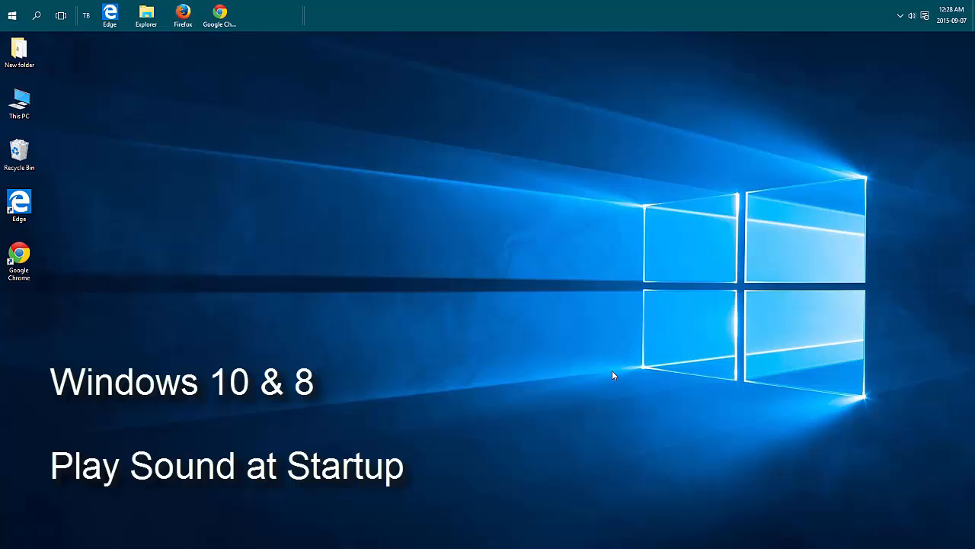
mouse_move(603, 372)
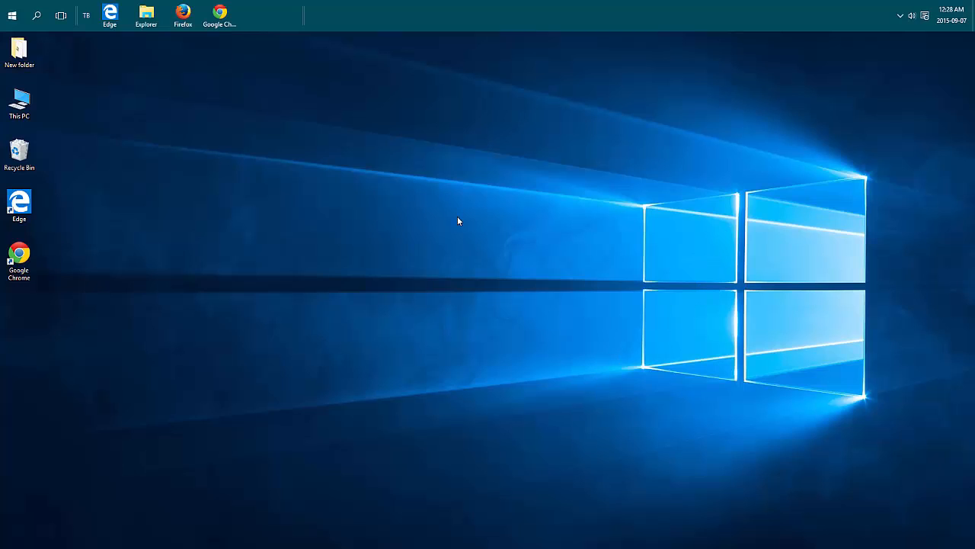
mouse_move(525, 220)
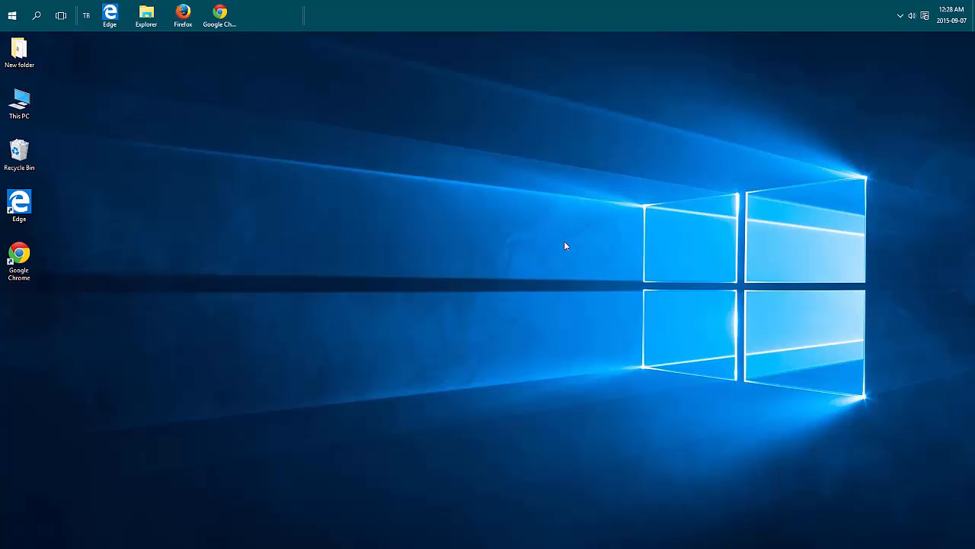
mouse_move(698, 215)
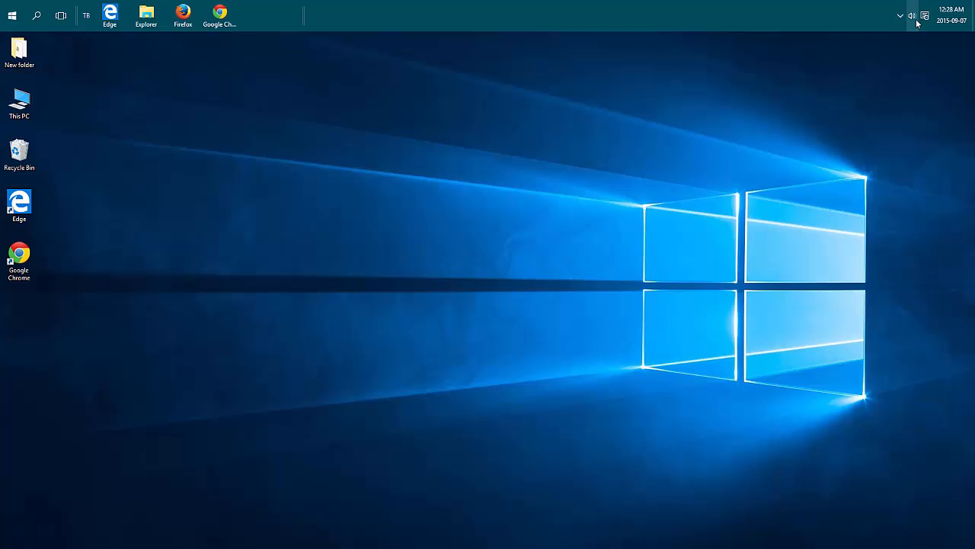
mouse_move(911, 16)
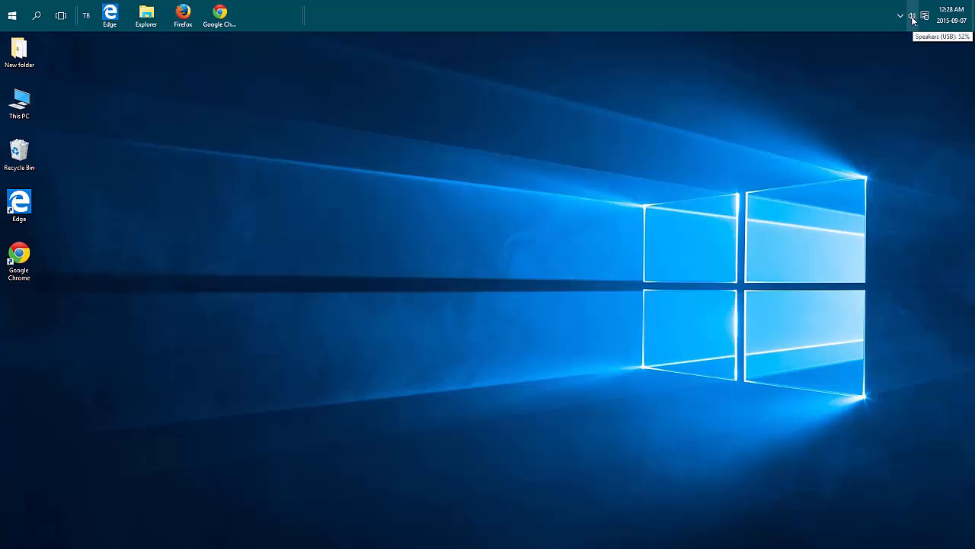
Step: Reach the sound scheme settings from the taskbar volume icon and close them again
right_click(911, 15)
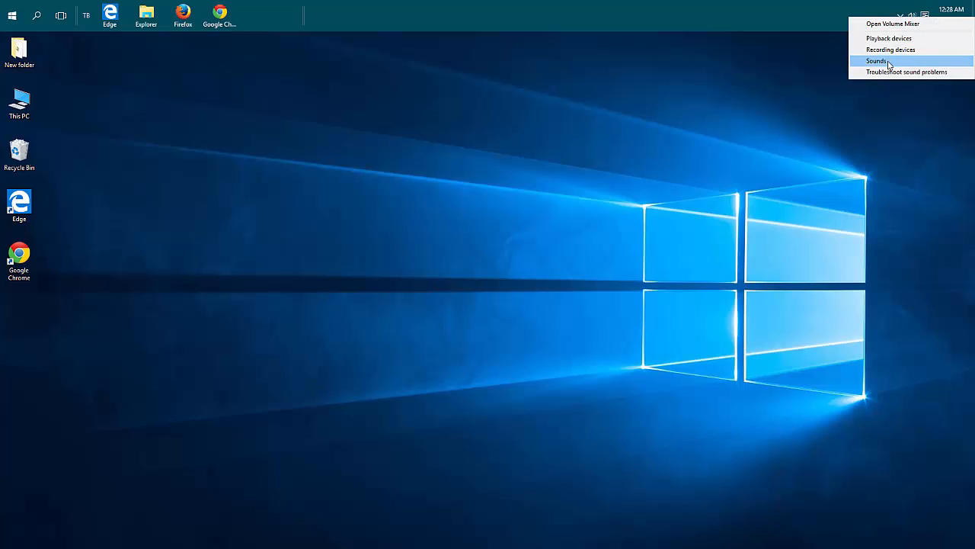
click(878, 61)
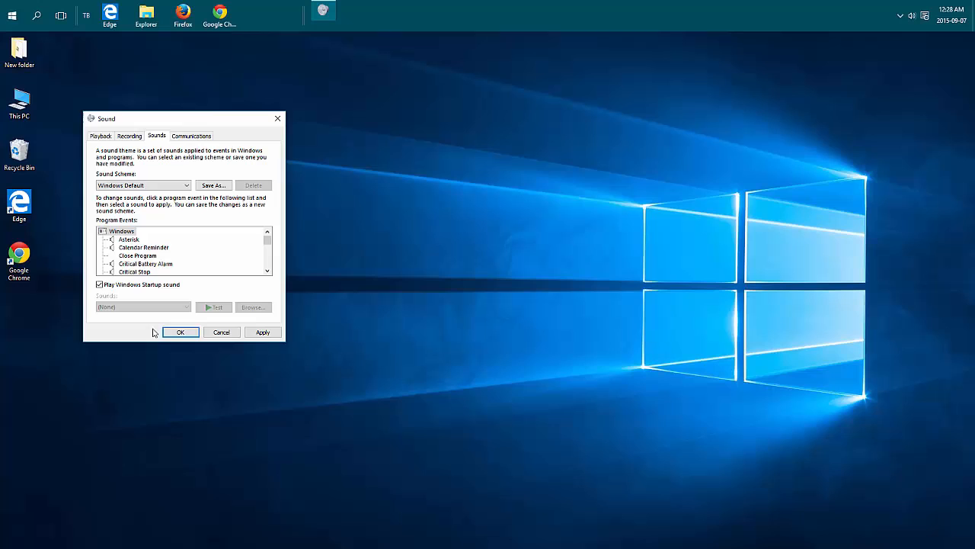
click(180, 332)
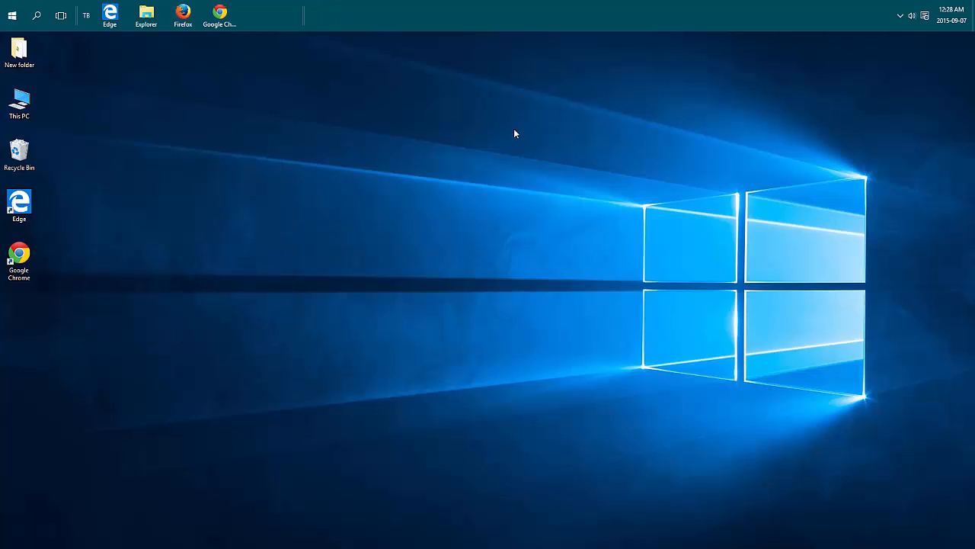
mouse_move(147, 15)
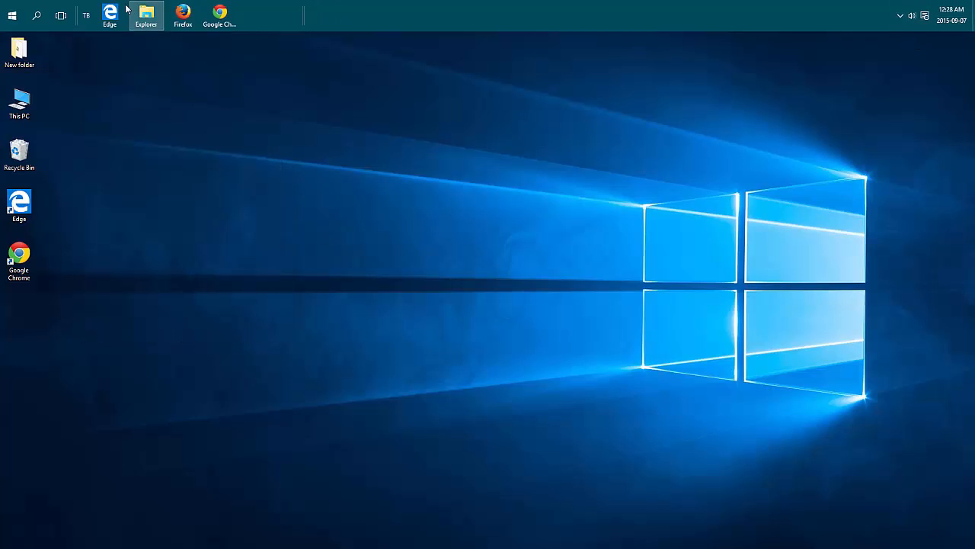
mouse_move(12, 16)
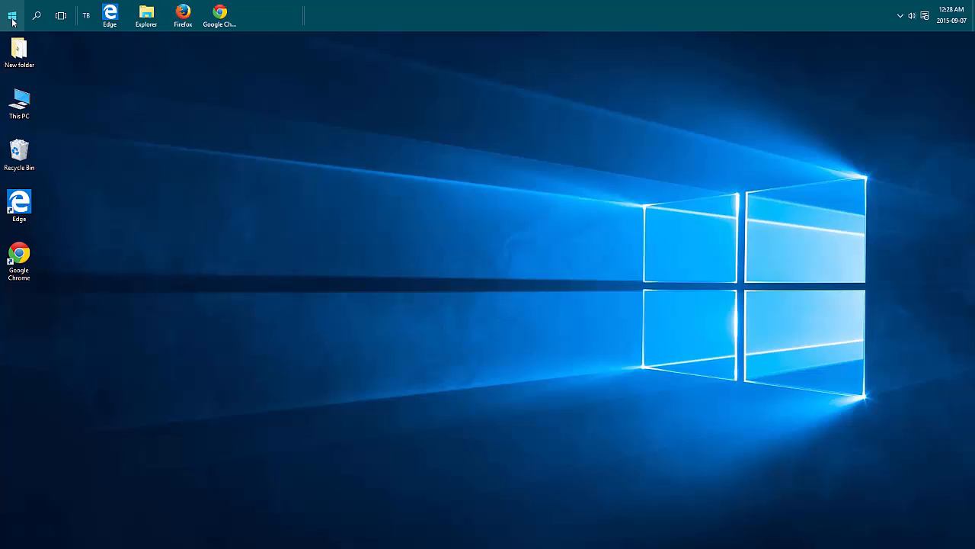
Step: Launch Control Panel from the Start button's shortcut menu
right_click(12, 15)
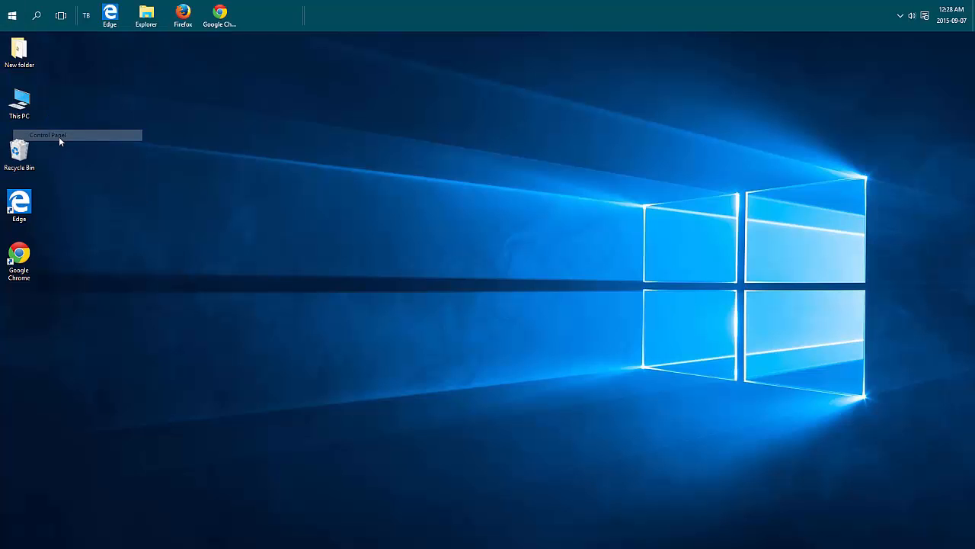
double_click(47, 134)
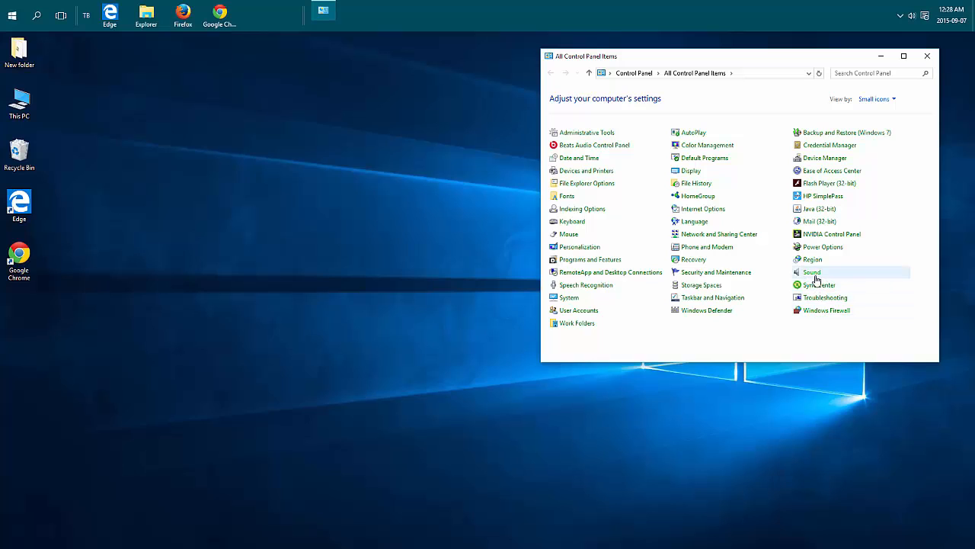
Step: Show the Sounds tab of the Sound dialog, where 'Play Windows Startup Sound' is checked
double_click(811, 271)
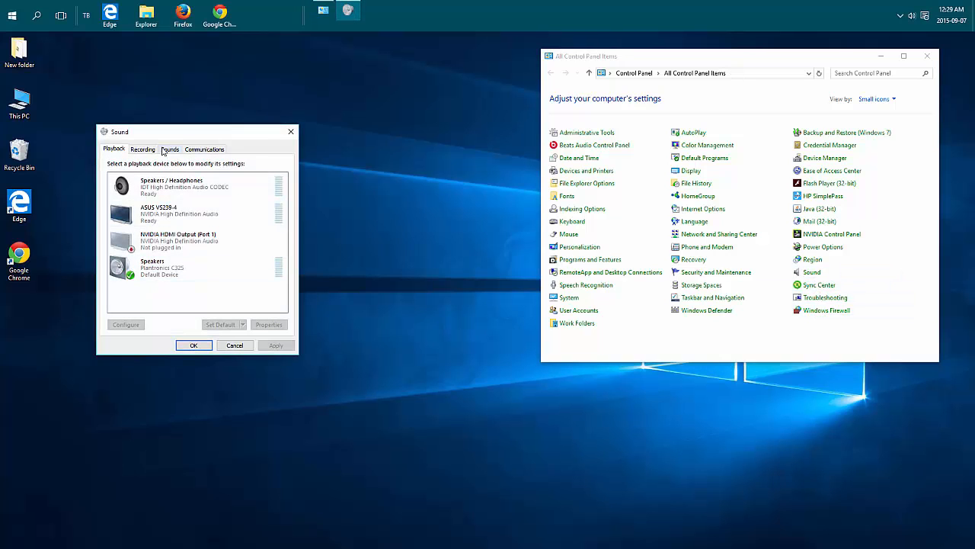
click(171, 149)
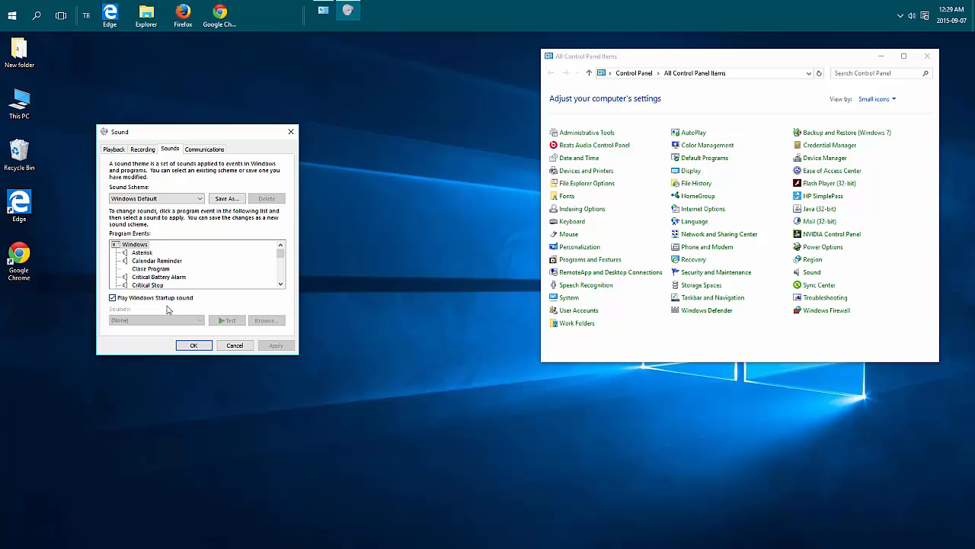
mouse_move(170, 305)
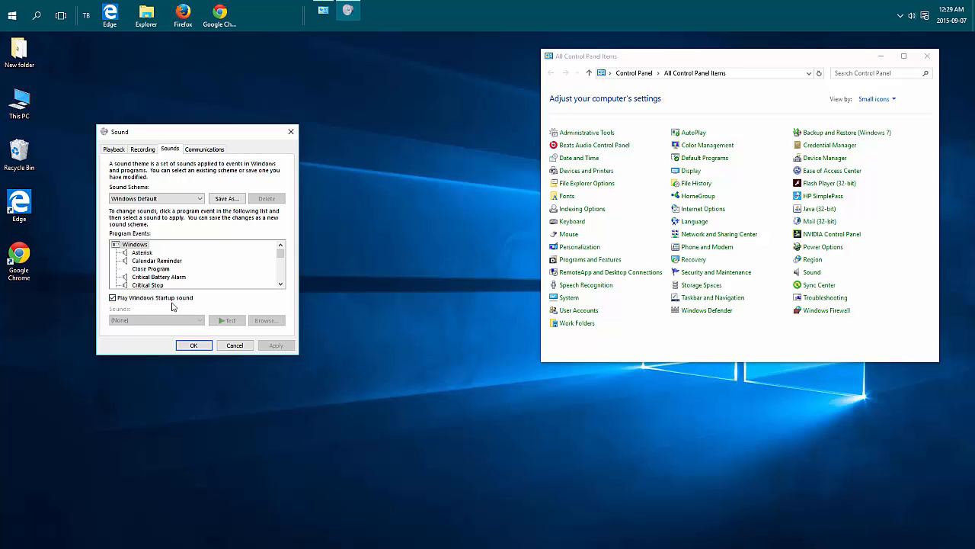